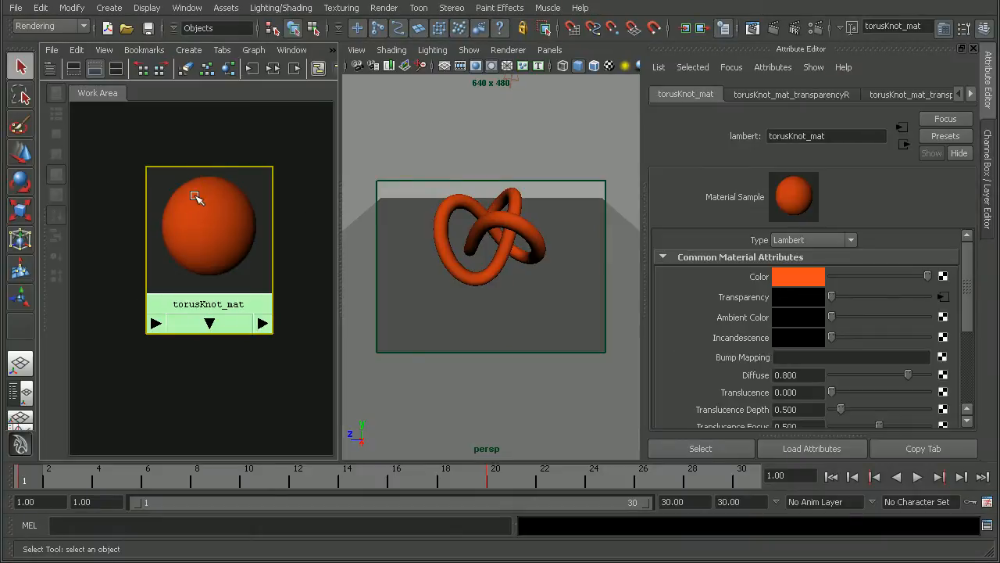
Step: Jump the Time Slider to frame 20 where the torus knot is fully transparent
{"action": "left_click", "coordinate": [917, 477]}
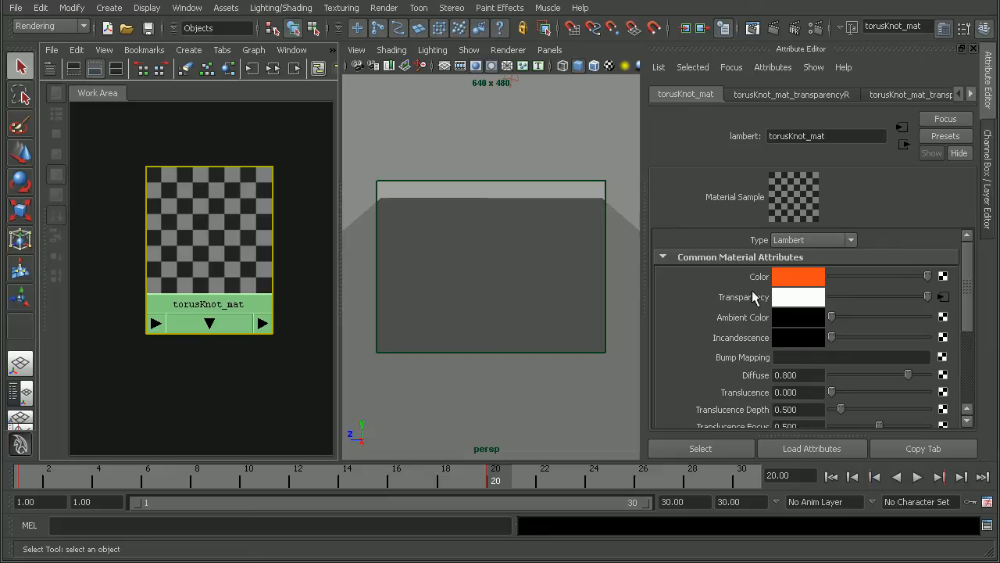
{"action": "mouse_move", "coordinate": [479, 190]}
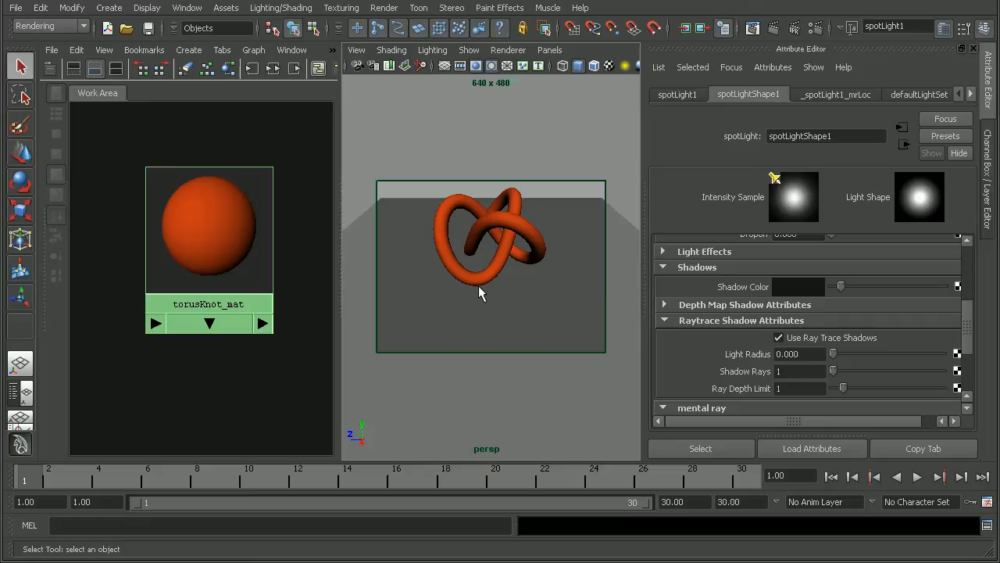
{"action": "mouse_move", "coordinate": [387, 259]}
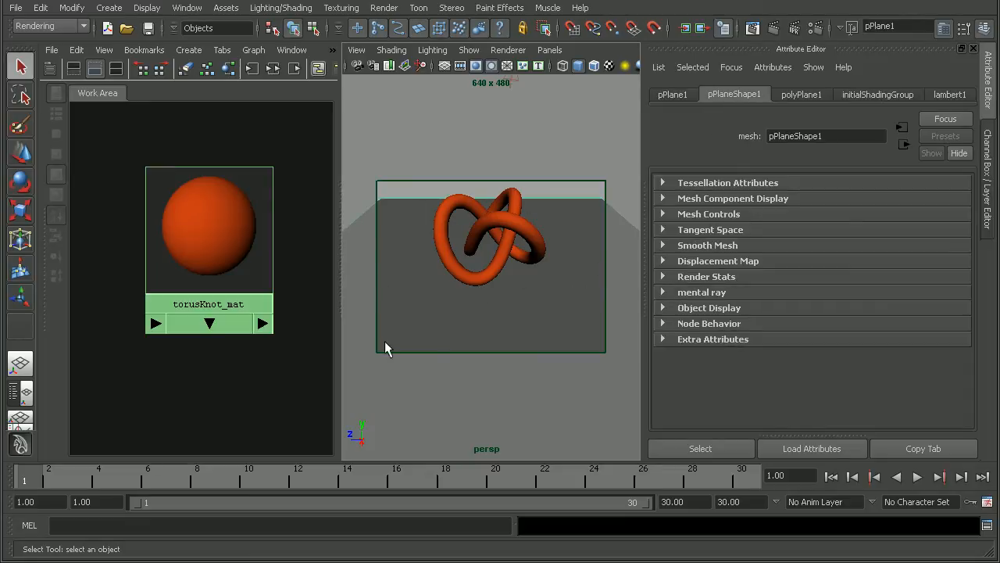
{"action": "mouse_move", "coordinate": [492, 207]}
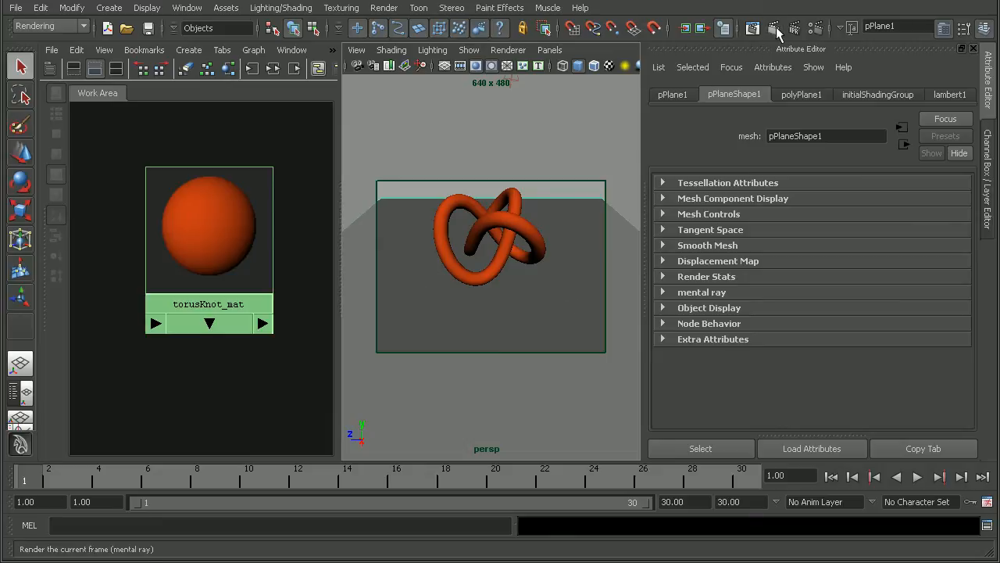
Step: Render frame 1 and frame 20 with mental ray and compare the knot's shadow in Render View
{"action": "left_click", "coordinate": [774, 28]}
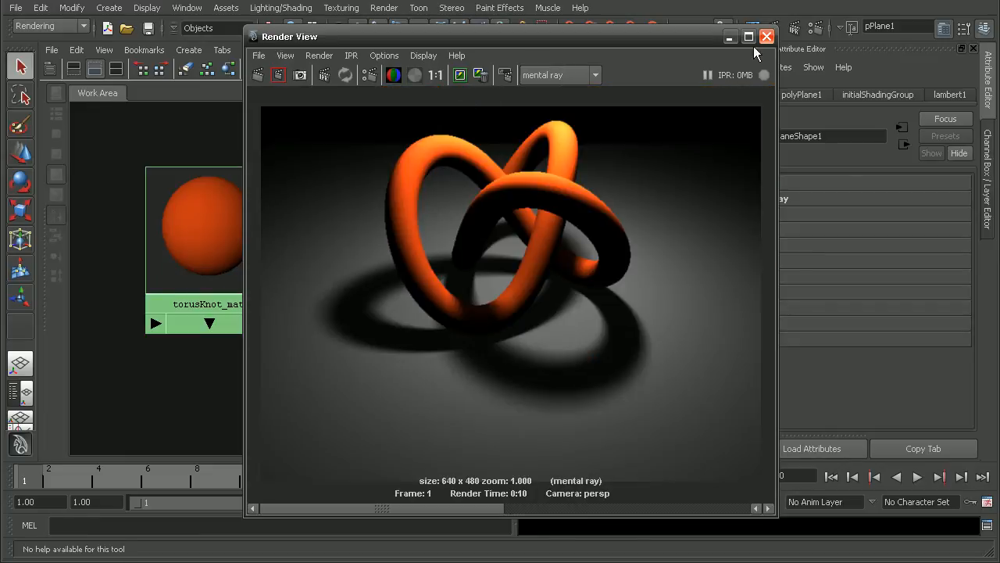
{"action": "left_click", "coordinate": [766, 36]}
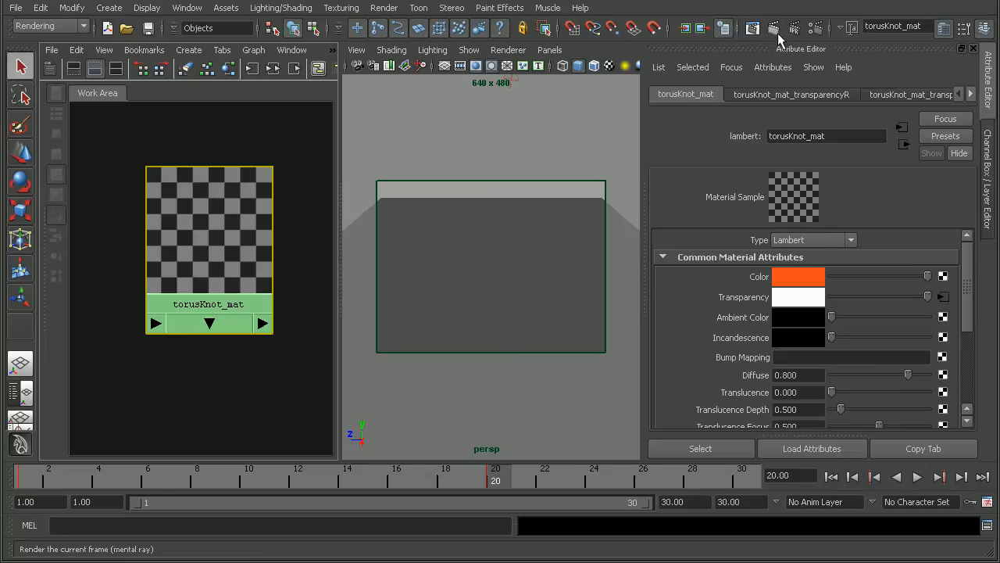
{"action": "left_click", "coordinate": [775, 28]}
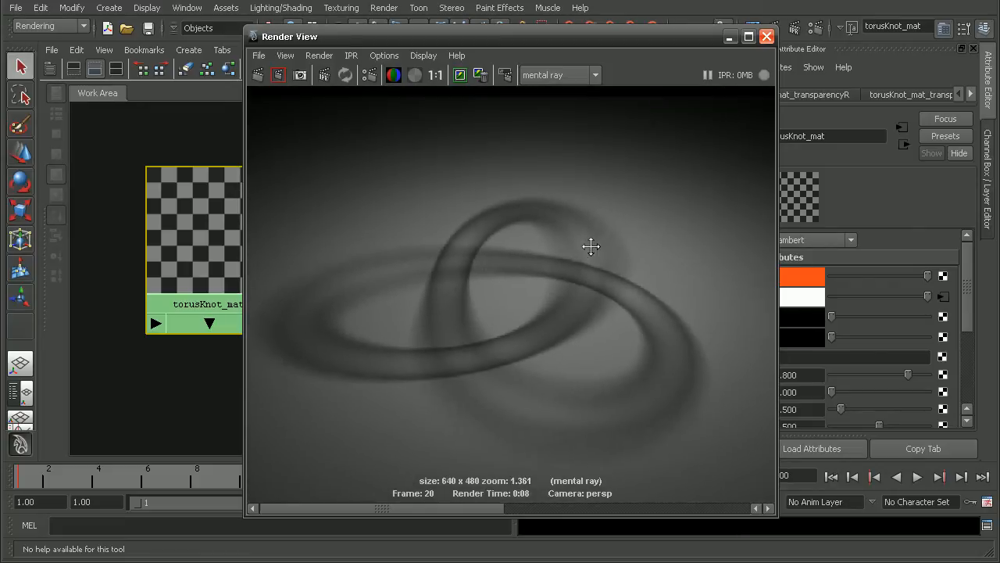
{"action": "left_click", "coordinate": [278, 75]}
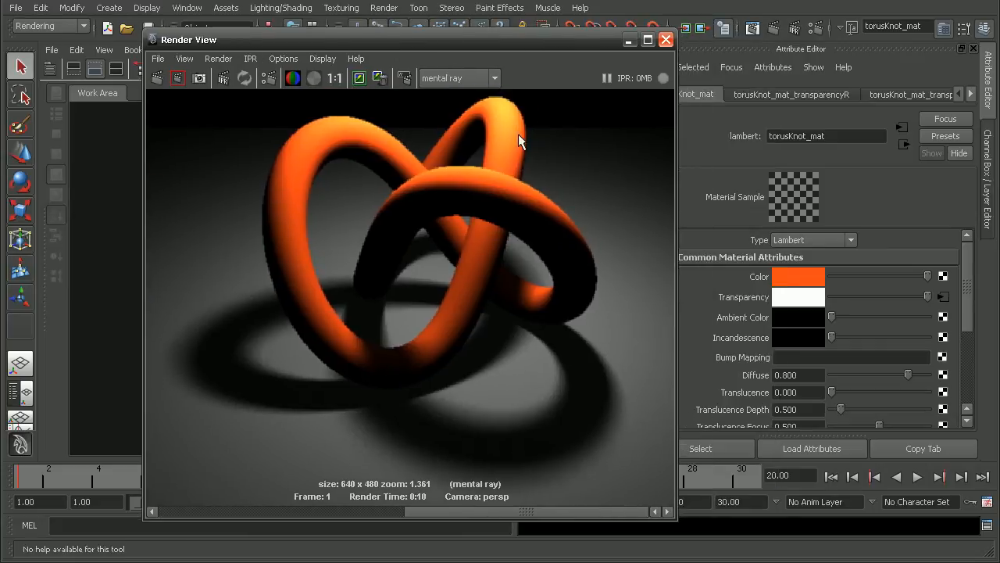
{"action": "mouse_move", "coordinate": [406, 161]}
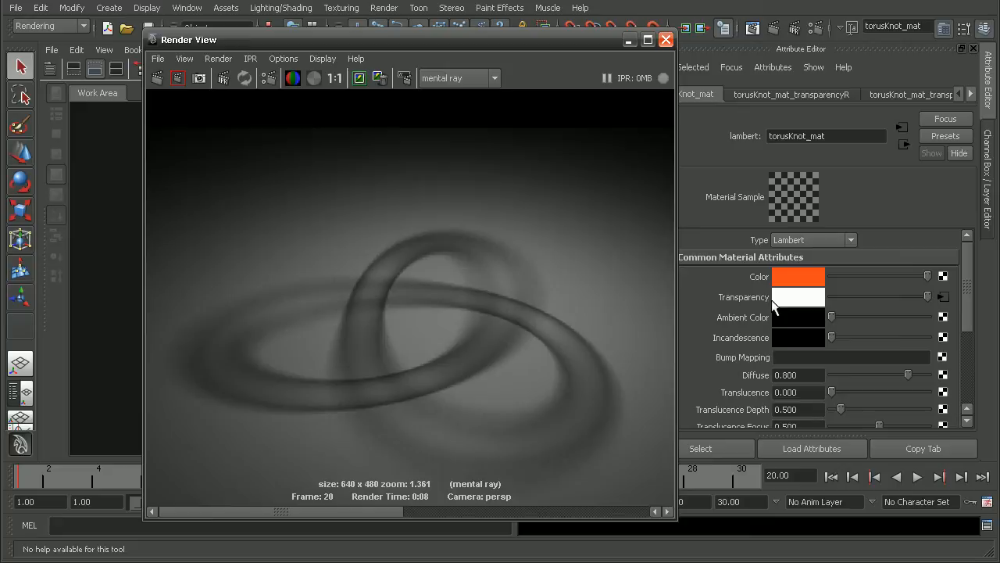
{"action": "mouse_move", "coordinate": [269, 412]}
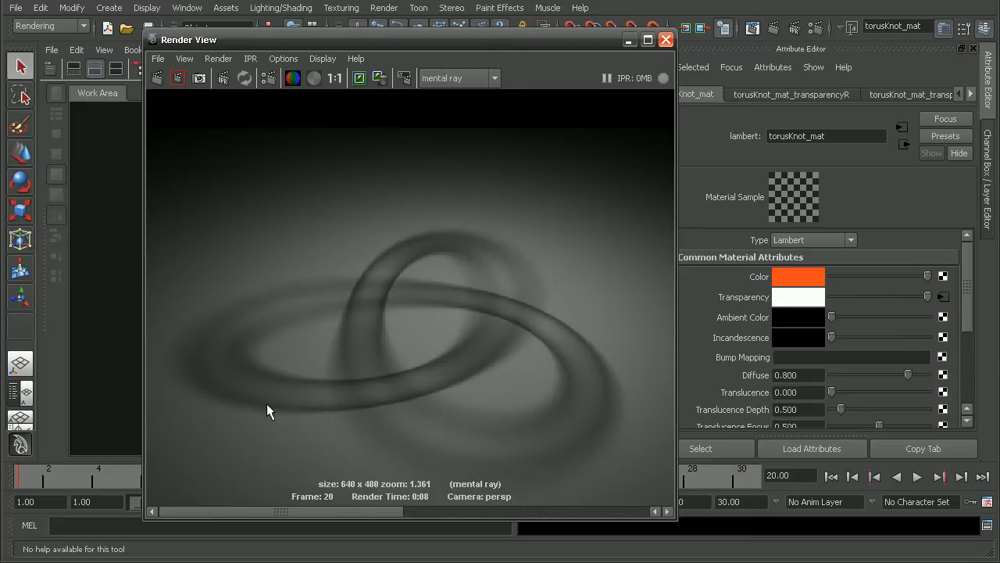
{"action": "mouse_move", "coordinate": [481, 300]}
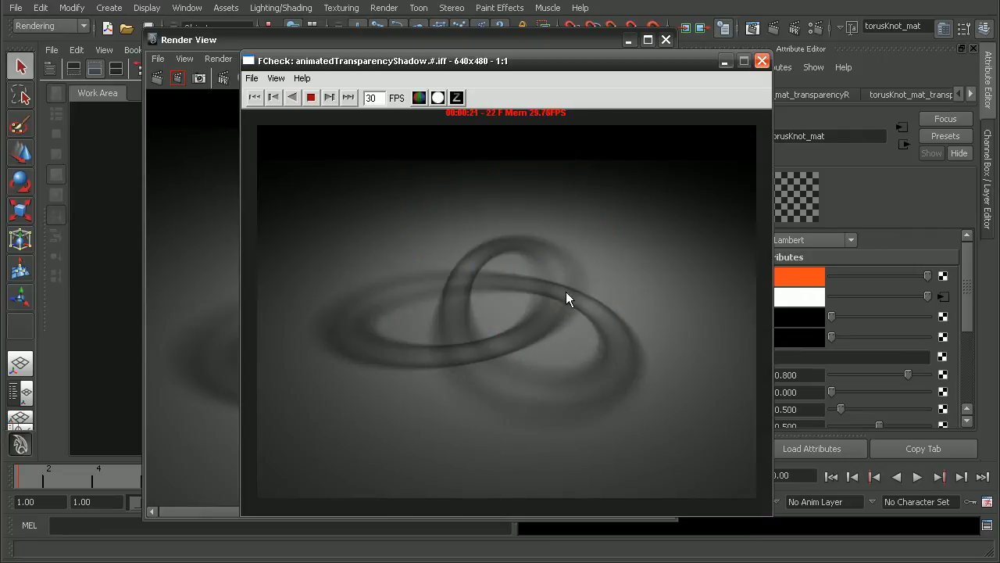
{"action": "mouse_move", "coordinate": [640, 283]}
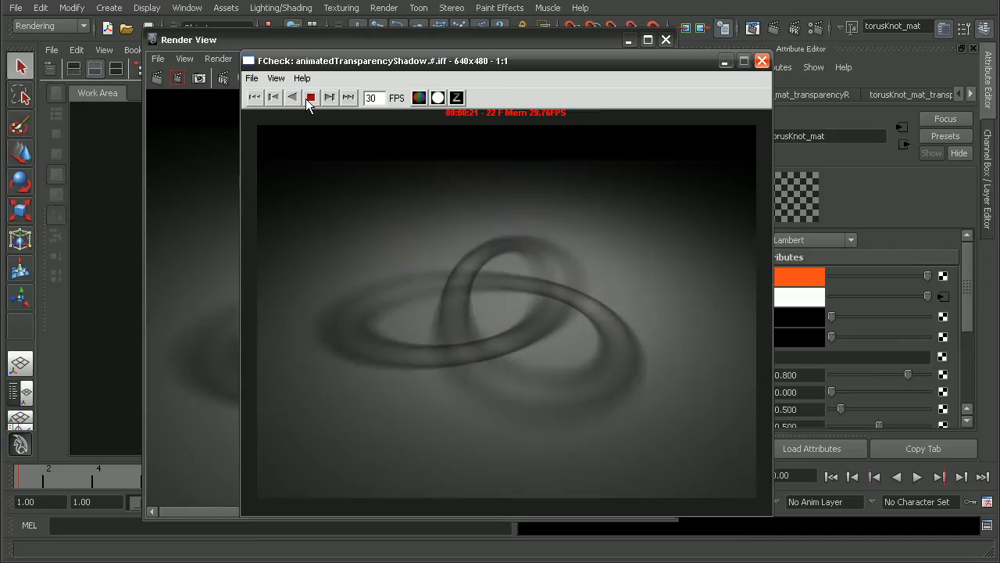
{"action": "left_click", "coordinate": [311, 97]}
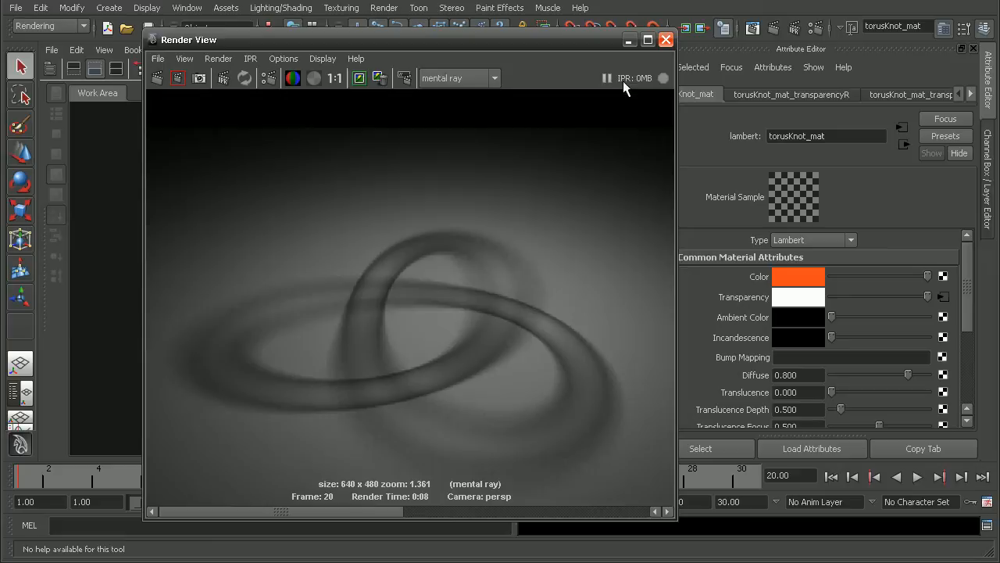
Step: Expand torusKnot_mat's Raytrace Options and set Shadow Attenuation to 0
{"action": "left_click", "coordinate": [666, 40]}
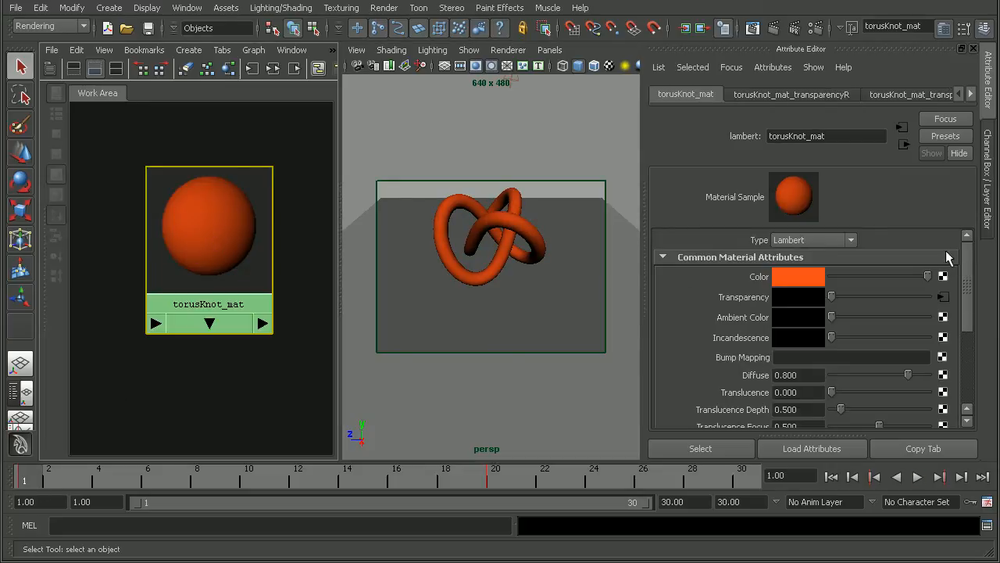
{"action": "scroll", "scroll_direction": "down", "scroll_amount": 3}
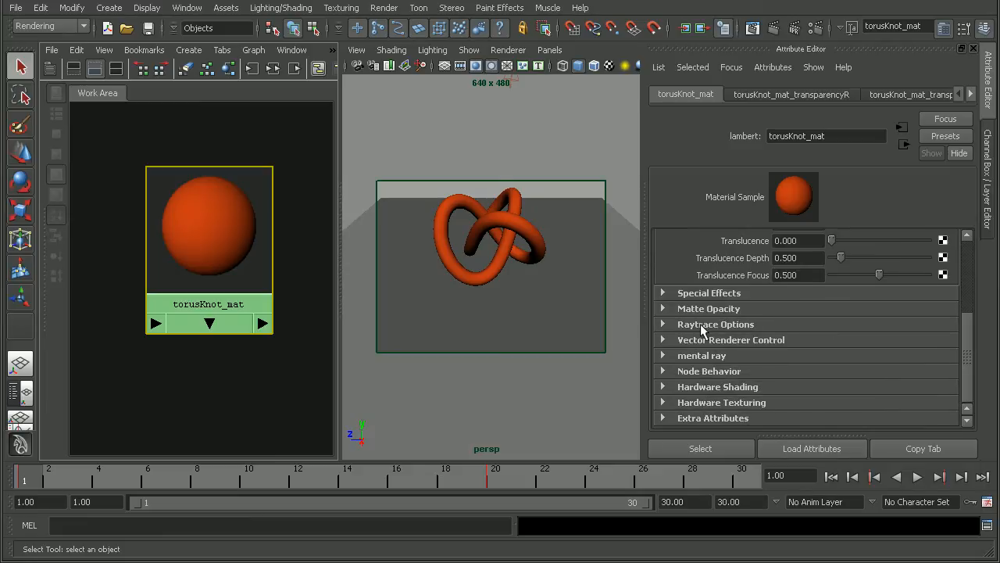
{"action": "left_click", "coordinate": [716, 324]}
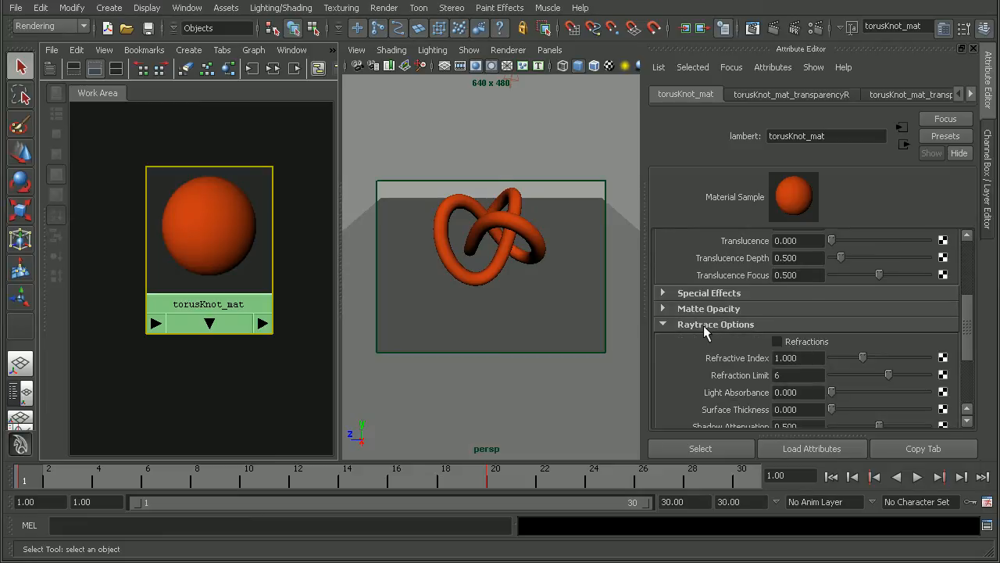
{"action": "scroll", "scroll_direction": "down", "scroll_amount": 3}
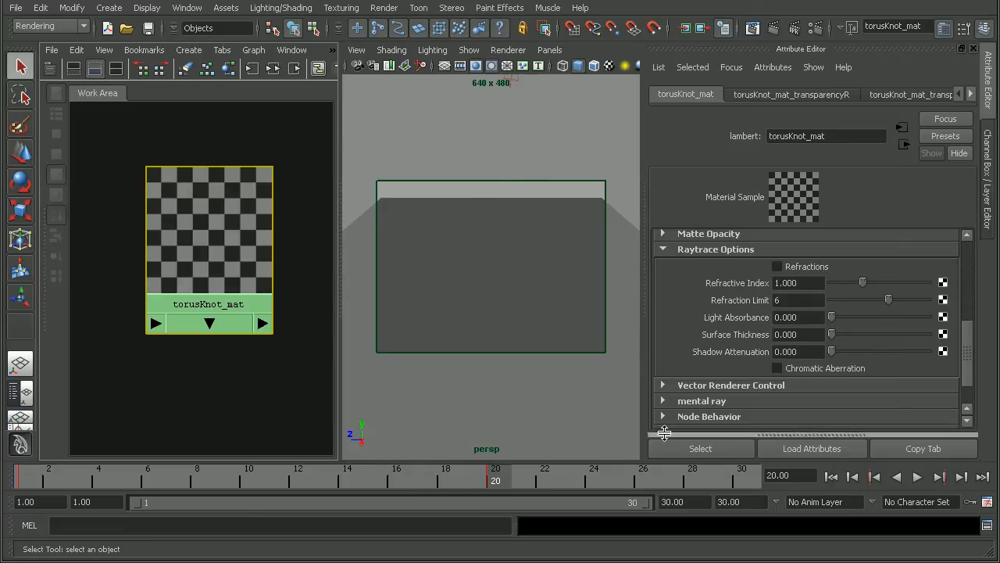
Step: Re-render frame 20 to confirm the transparent knot no longer casts a shadow
{"action": "left_click", "coordinate": [752, 28]}
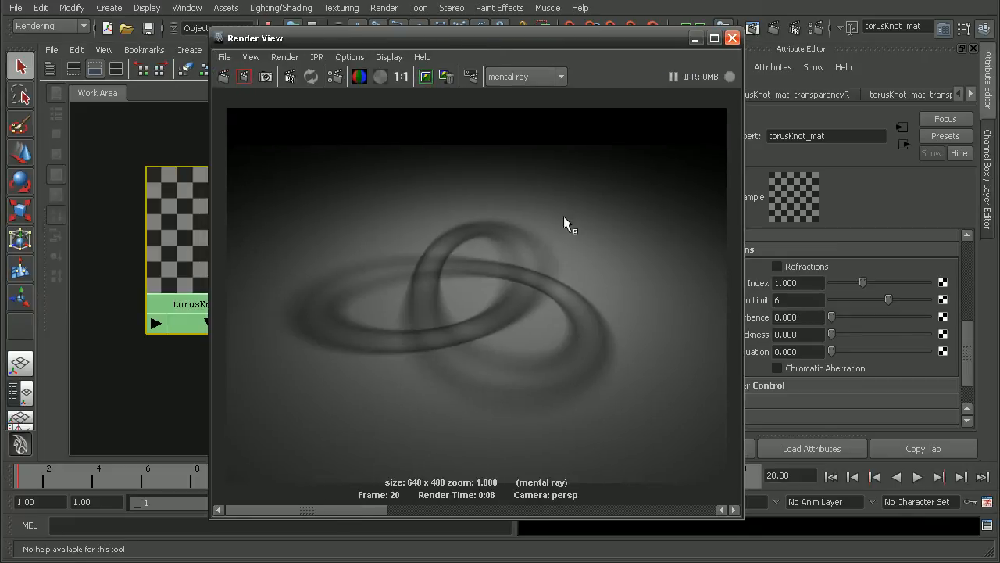
{"action": "left_click", "coordinate": [225, 75]}
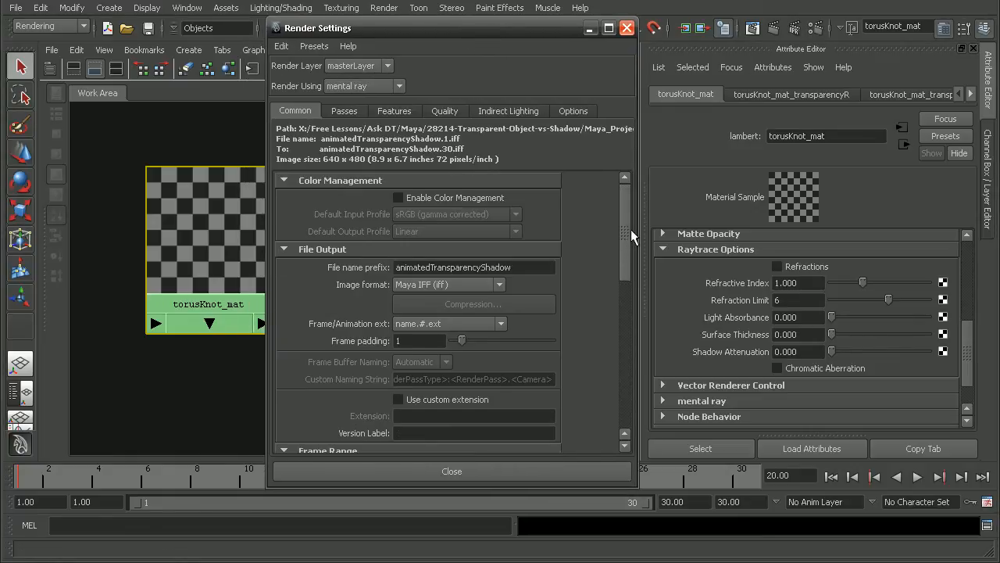
Step: Change the File name prefix to animatedTransparencyShadowFix in Render Settings > Common
{"action": "left_click", "coordinate": [472, 267]}
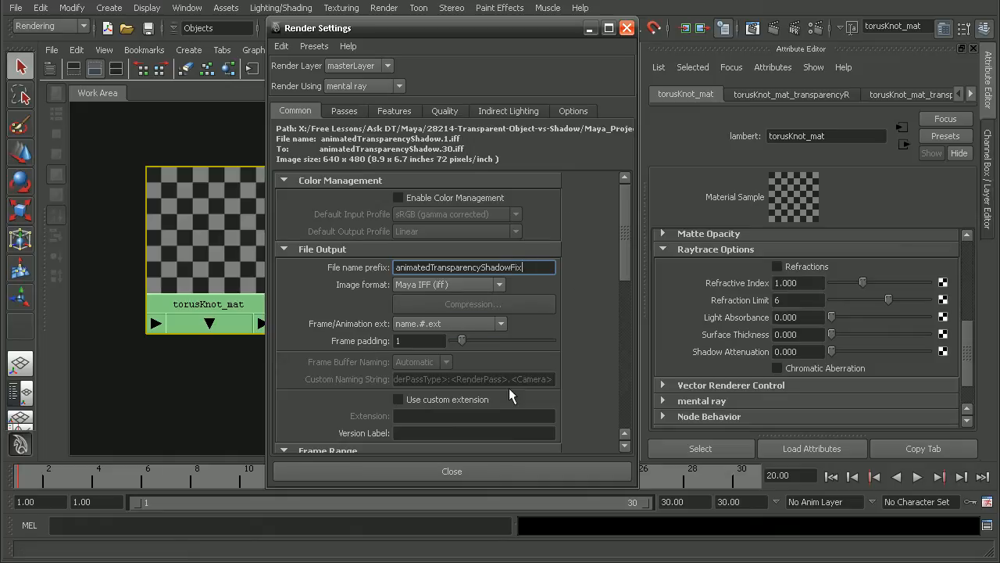
{"action": "left_click", "coordinate": [450, 471]}
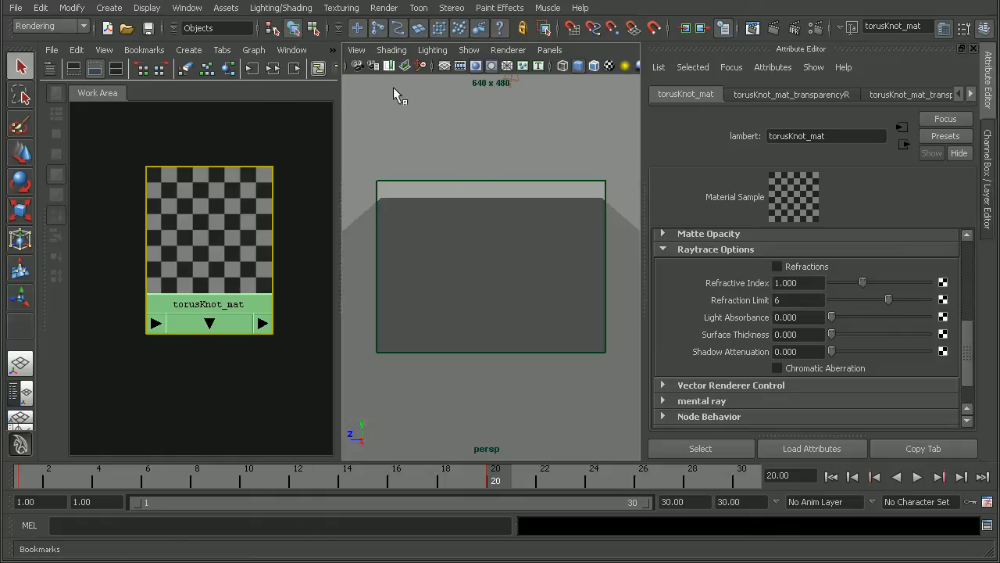
{"action": "left_click", "coordinate": [403, 67]}
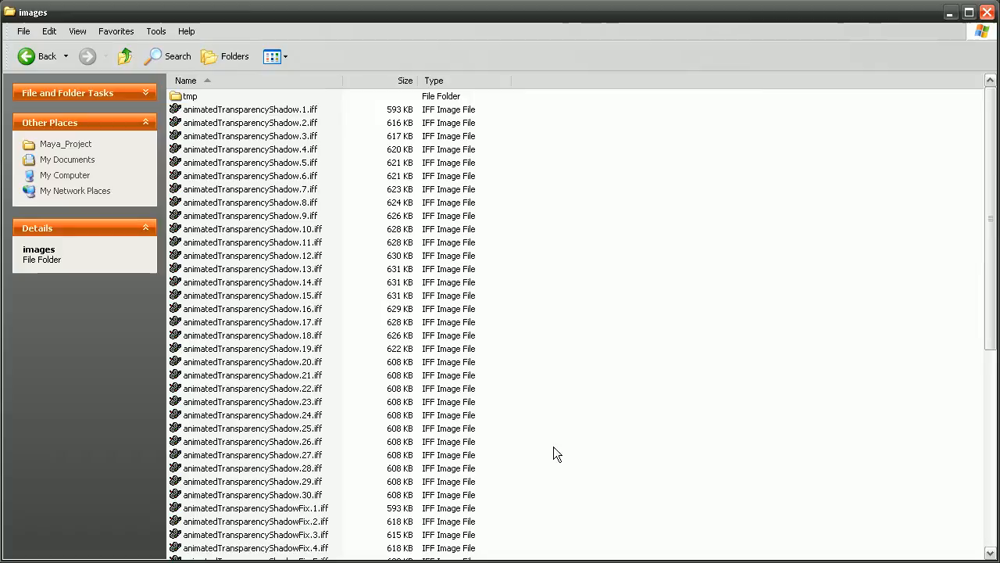
Step: Load animatedTransparencyShadowFix.1.iff in FCheck and play it beside the original sequence
{"action": "scroll", "scroll_direction": "down", "scroll_amount": 3}
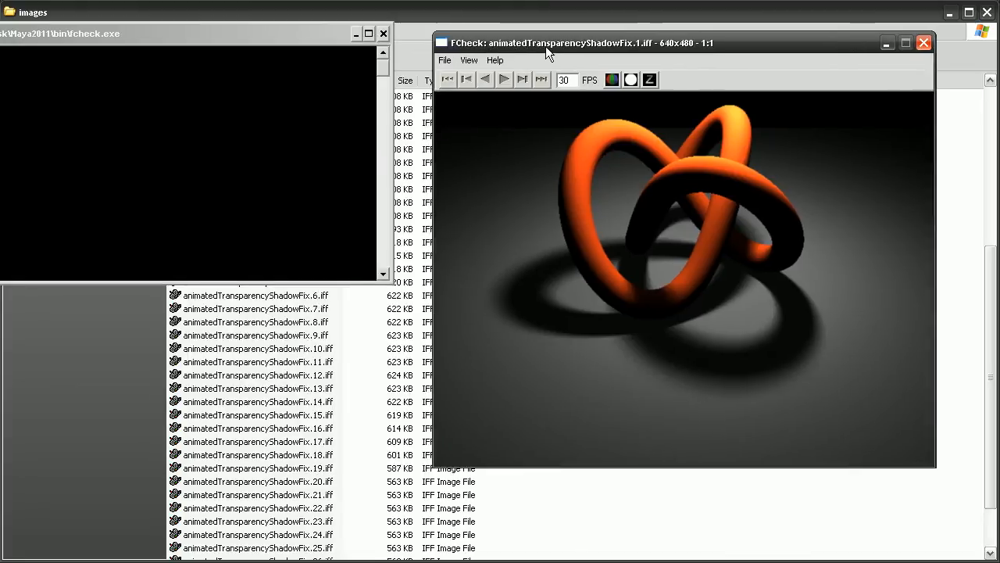
{"action": "left_click", "coordinate": [444, 59]}
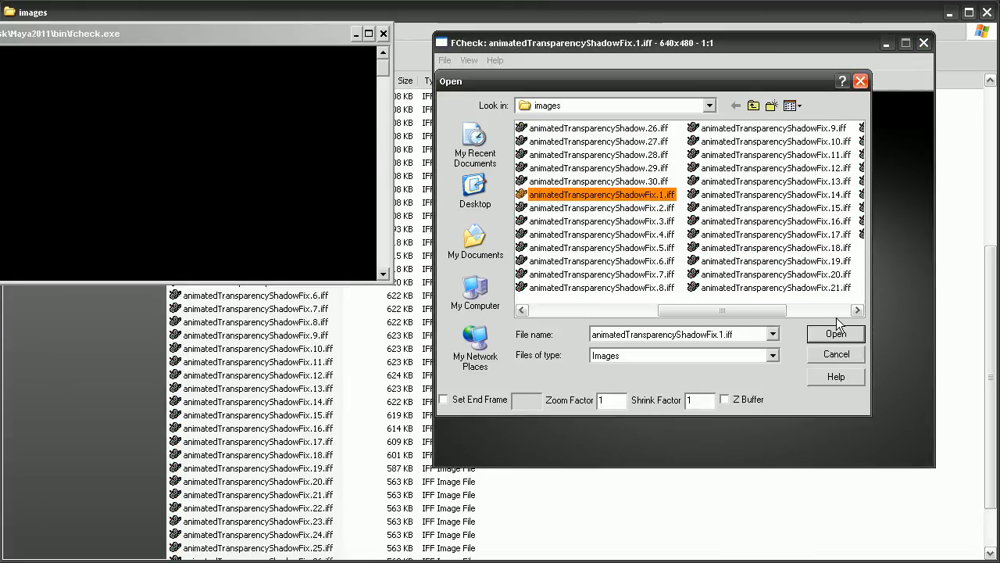
{"action": "left_click", "coordinate": [834, 333]}
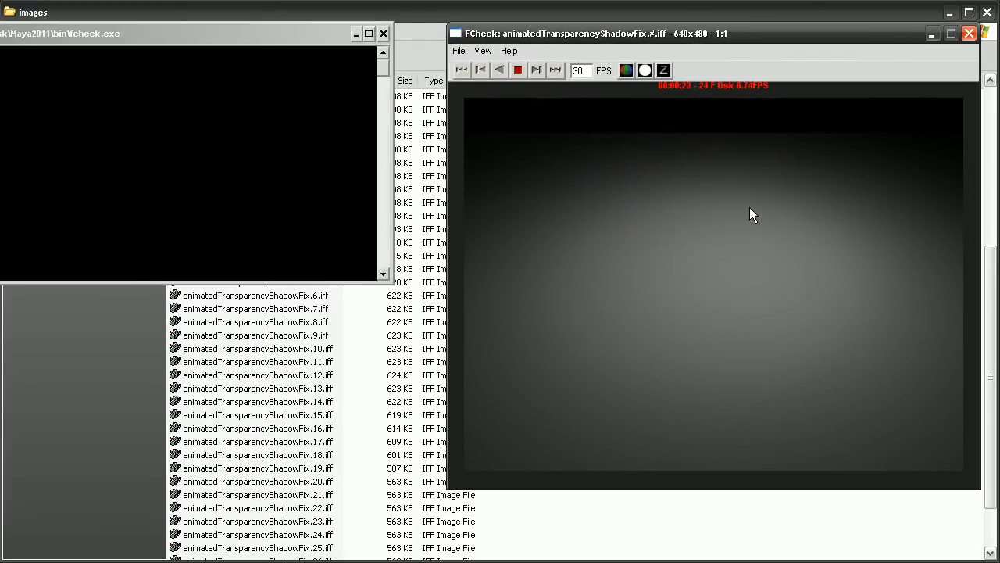
{"action": "left_click", "coordinate": [499, 68]}
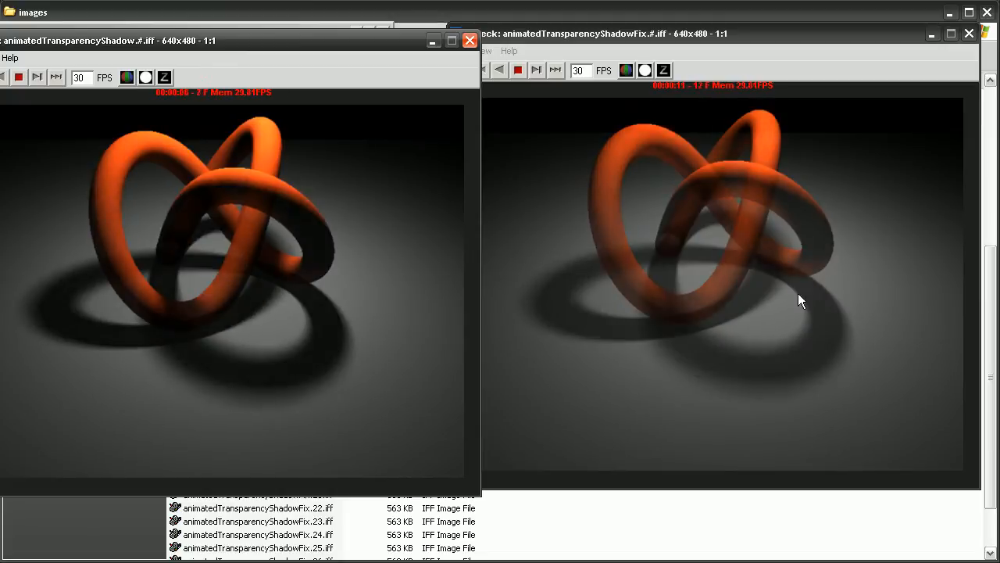
{"action": "mouse_move", "coordinate": [735, 350]}
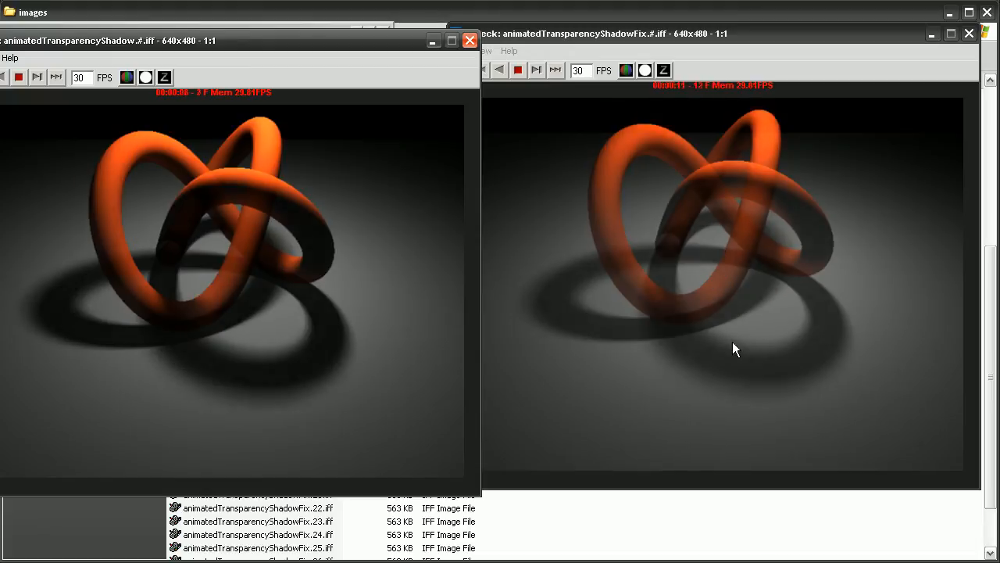